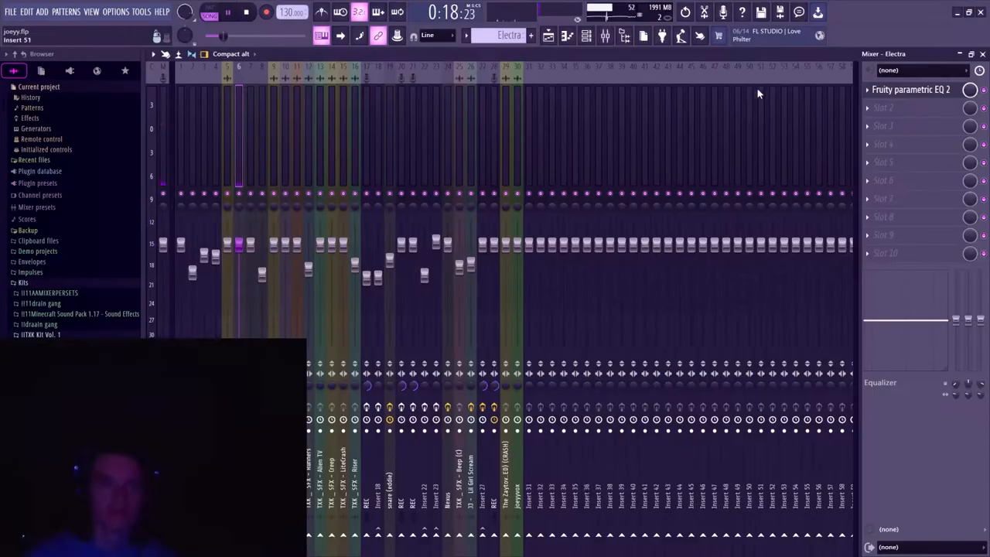
- Show the Playlist with the Electra #2 and Electra clips above the Martian SFX audio
click(910, 89)
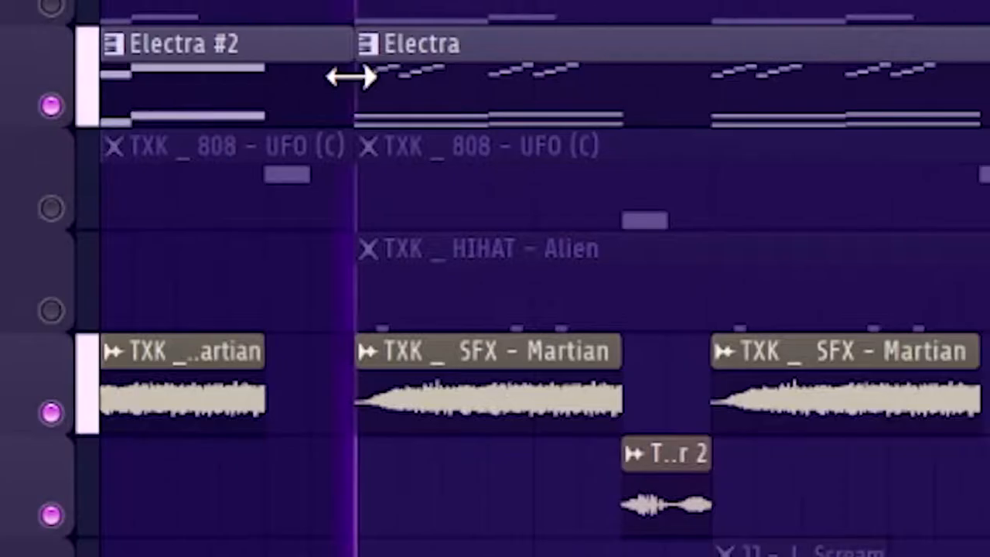
- Scroll the Playlist and open the Track 3 Clap - Luh clip in the Piano roll
scroll(left, 3)
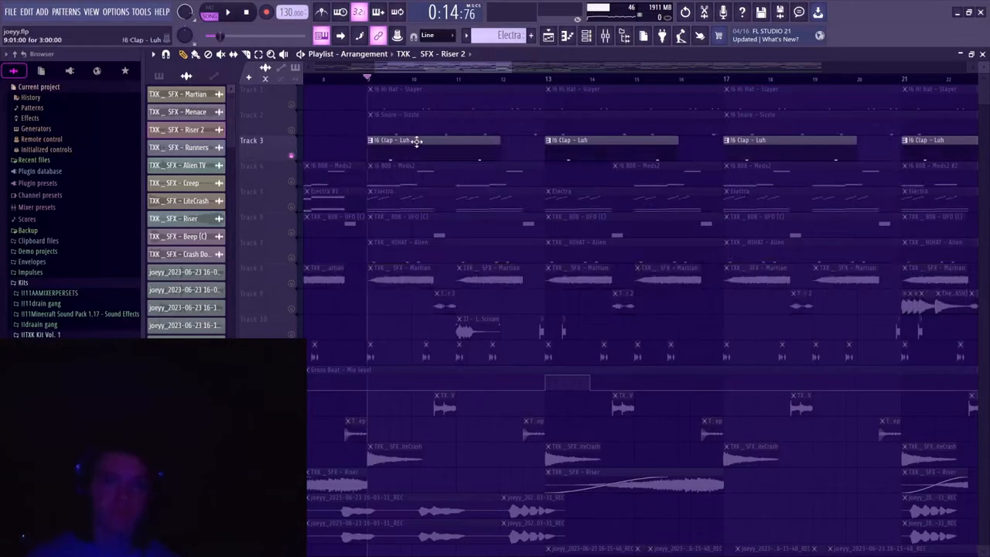
double_click(414, 140)
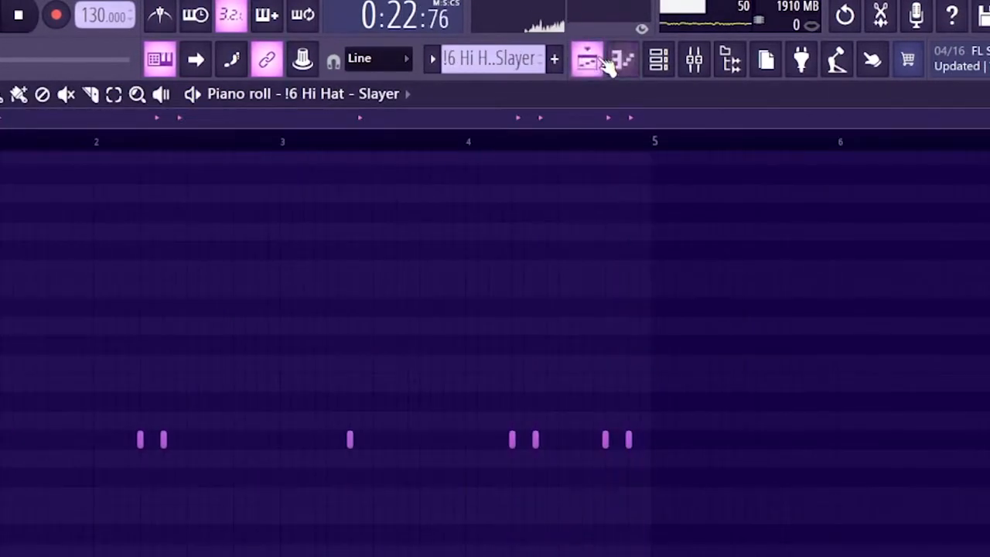
- Return from the Hi Hat - Slayer Piano roll to the Playlist view
click(159, 59)
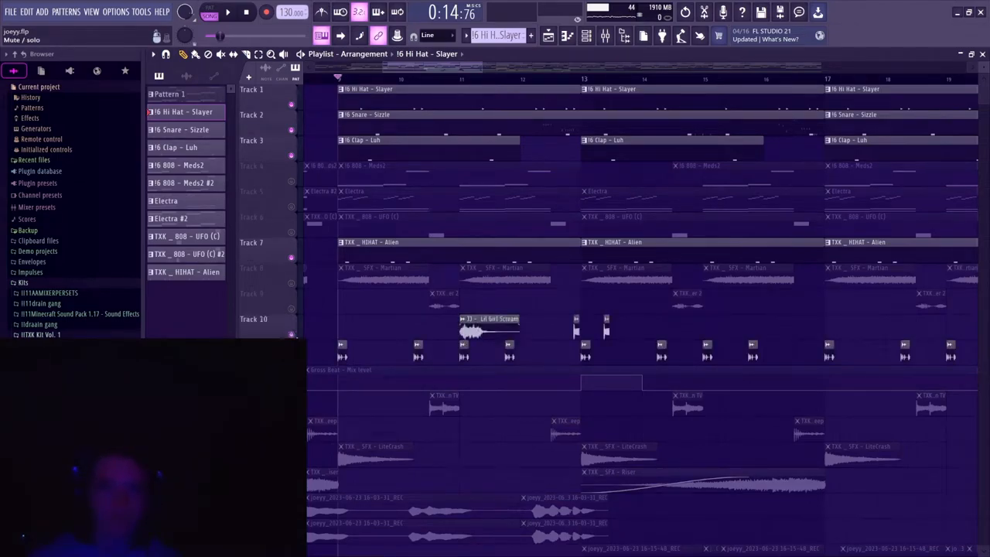
scroll(down, 3)
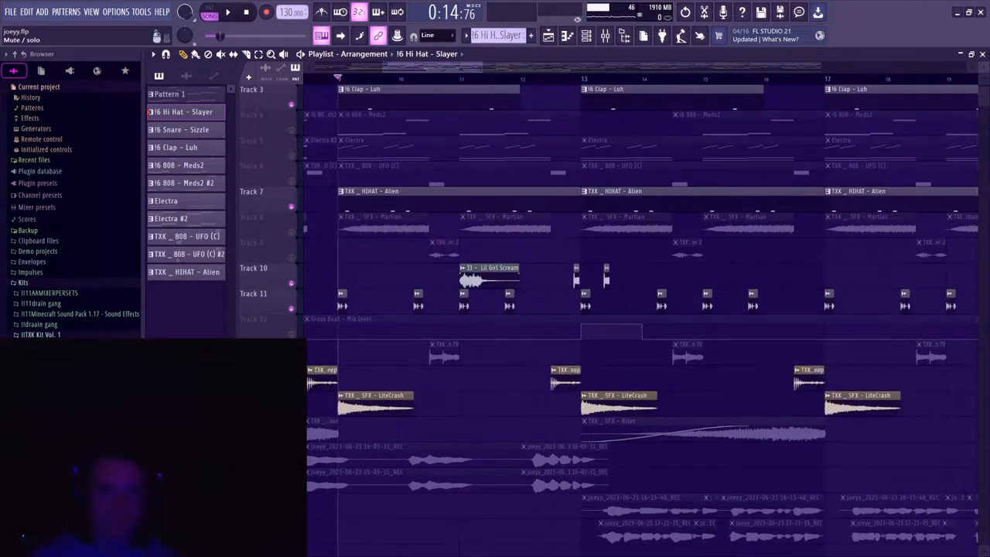
scroll(down, 3)
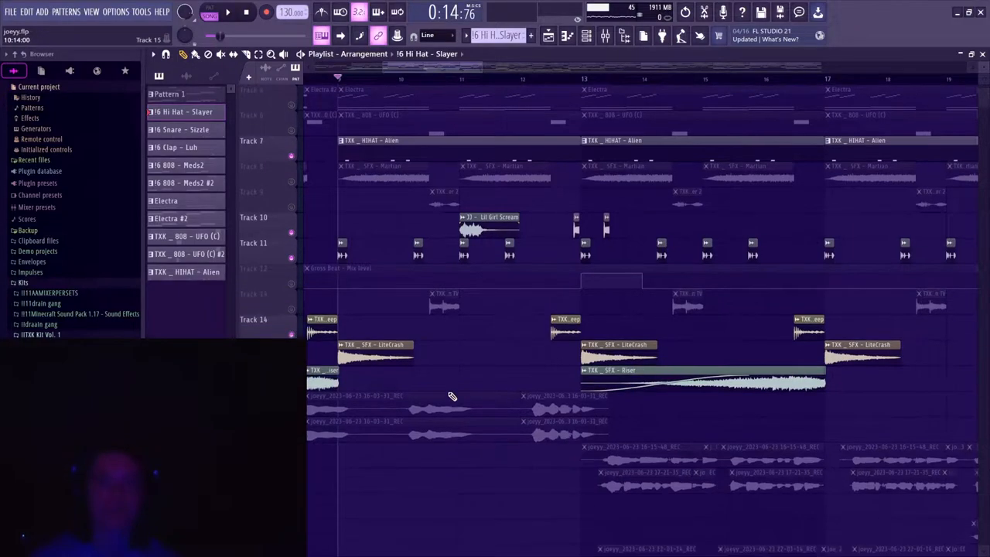
scroll(up, 3)
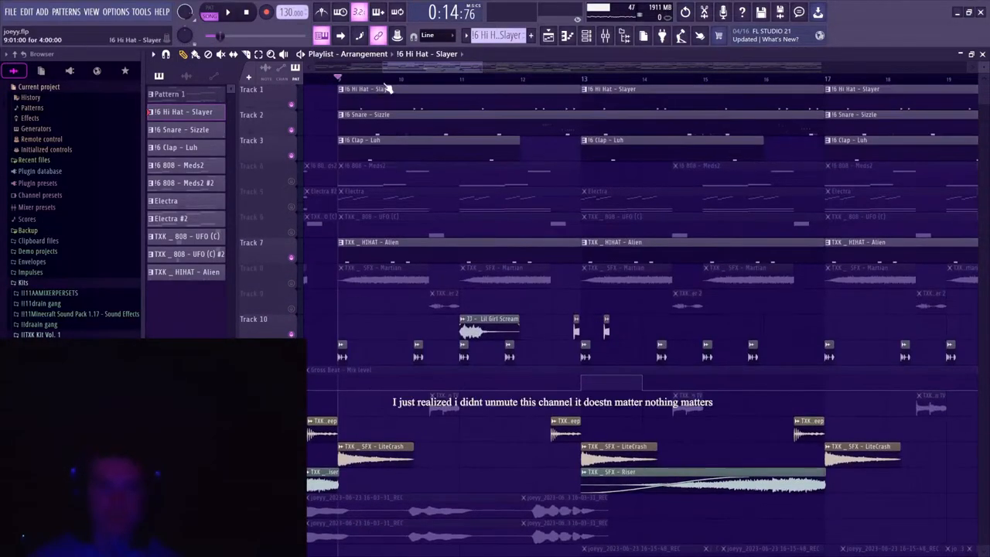